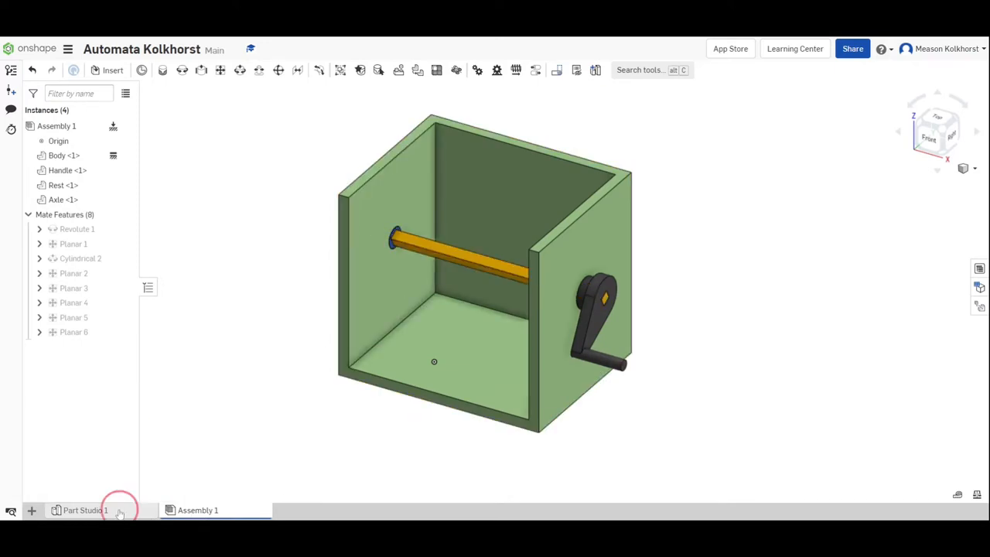
- Check the part studio, then start animating the handle's Revolute 1 mate
click(85, 510)
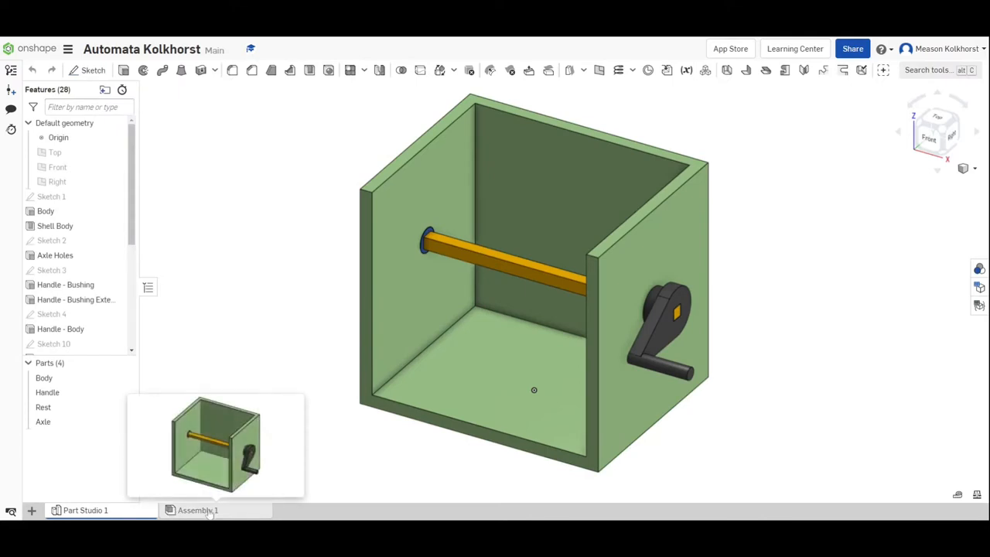
click(197, 509)
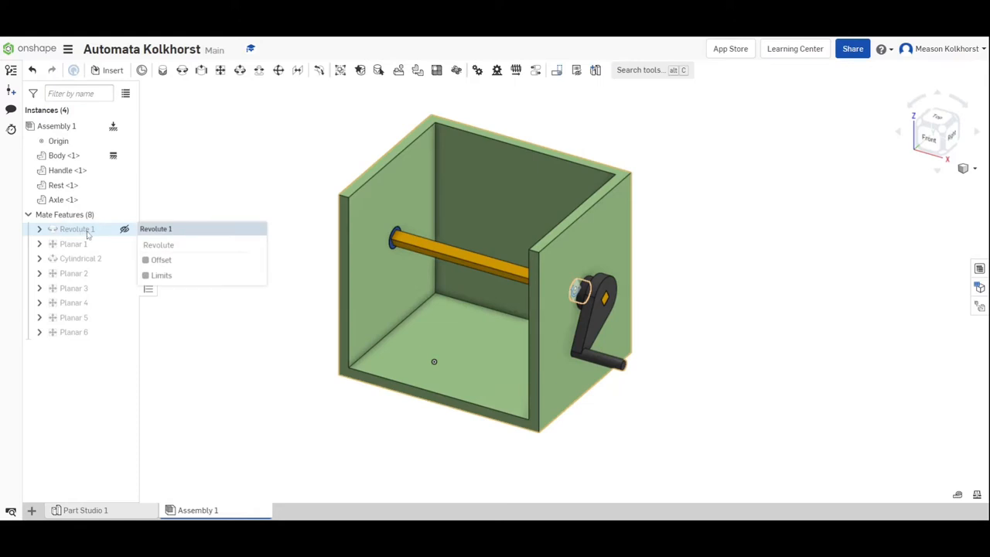
right_click(74, 229)
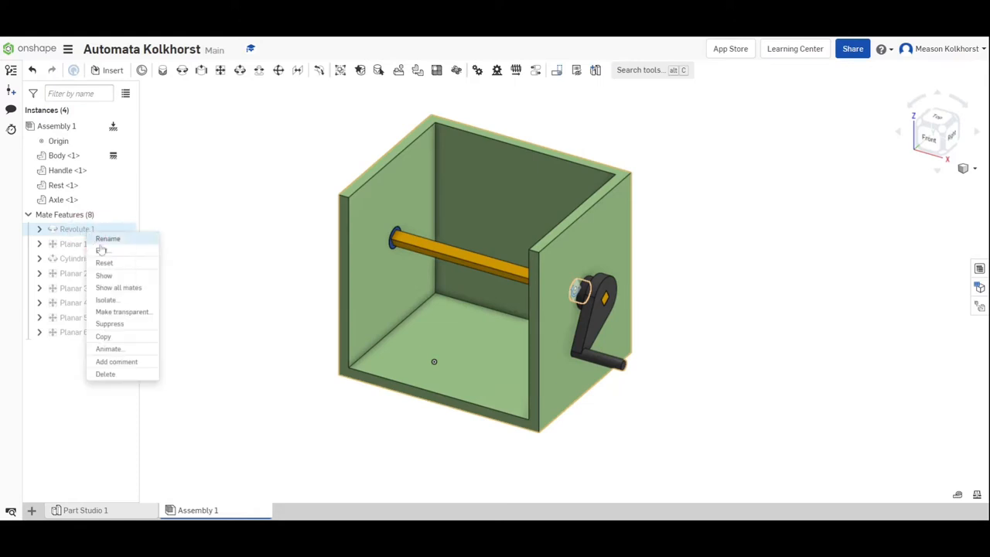
click(108, 348)
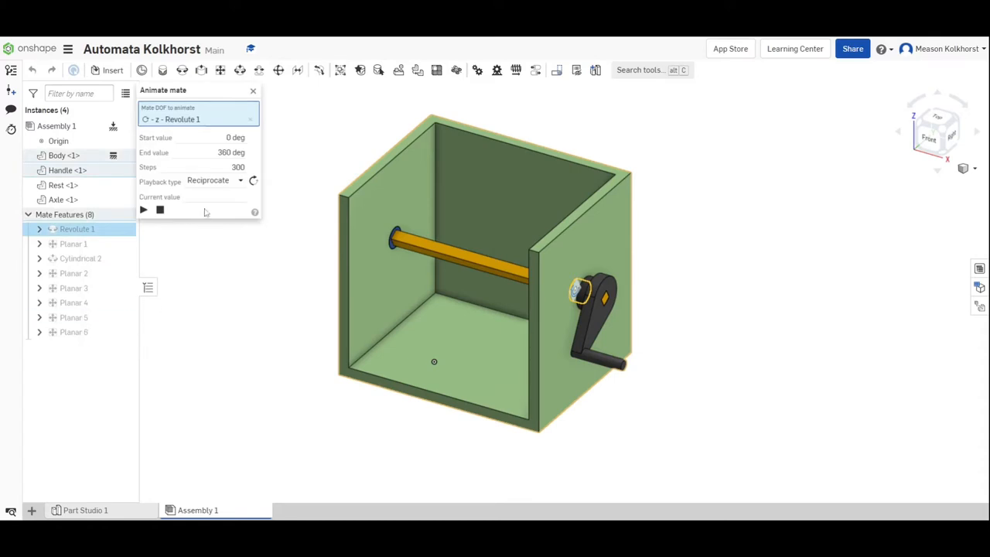
- Play the handle animation, switch playback from Reciprocate to Loop, replay it, and close
click(143, 210)
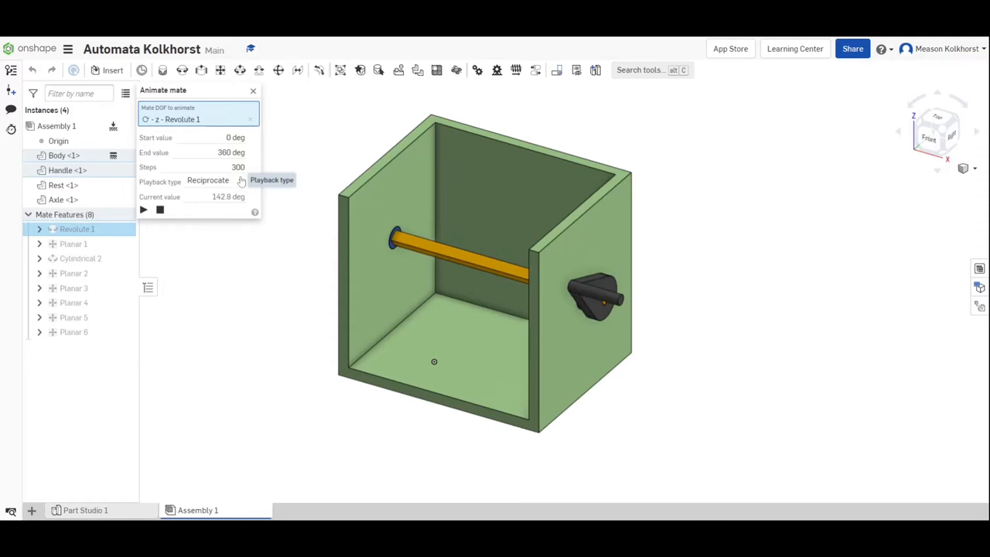
click(208, 181)
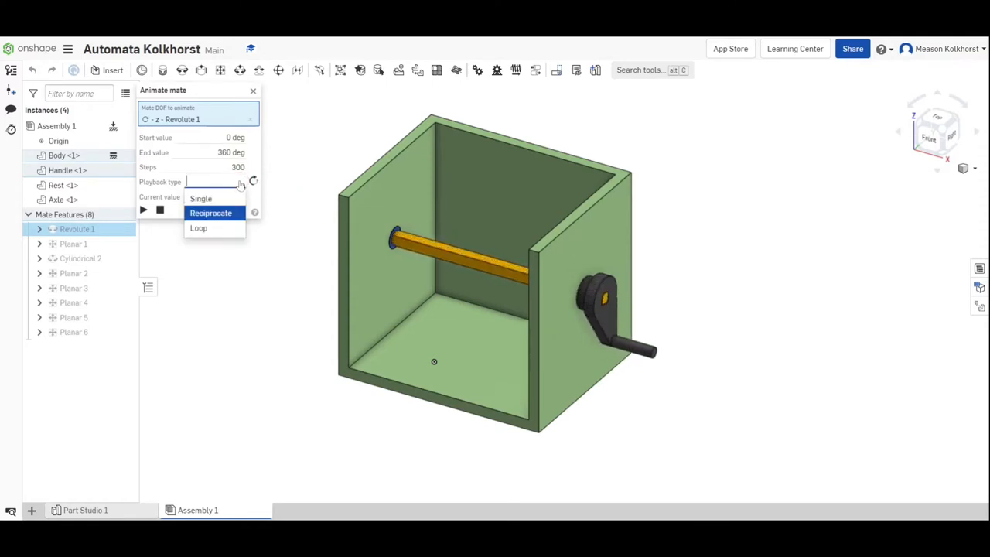
click(198, 228)
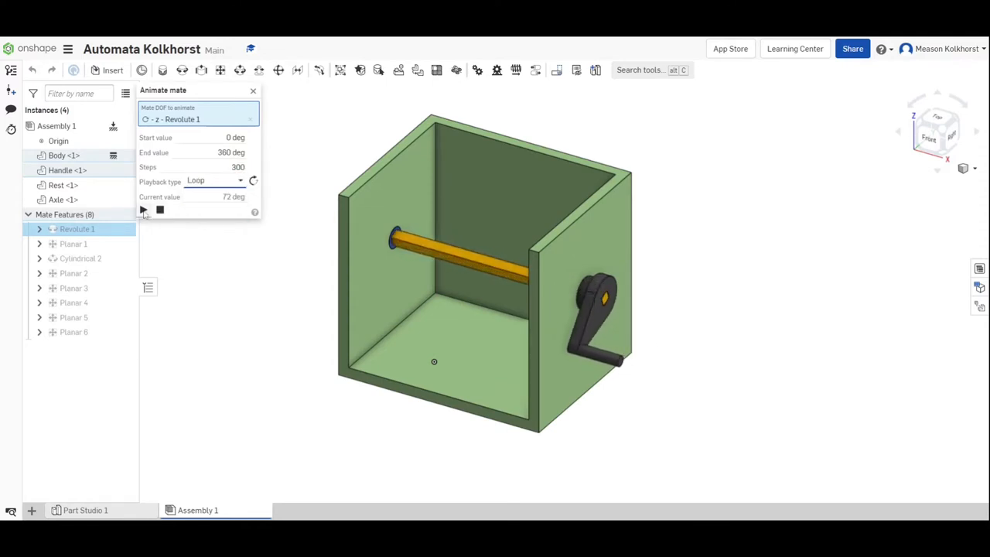
click(143, 210)
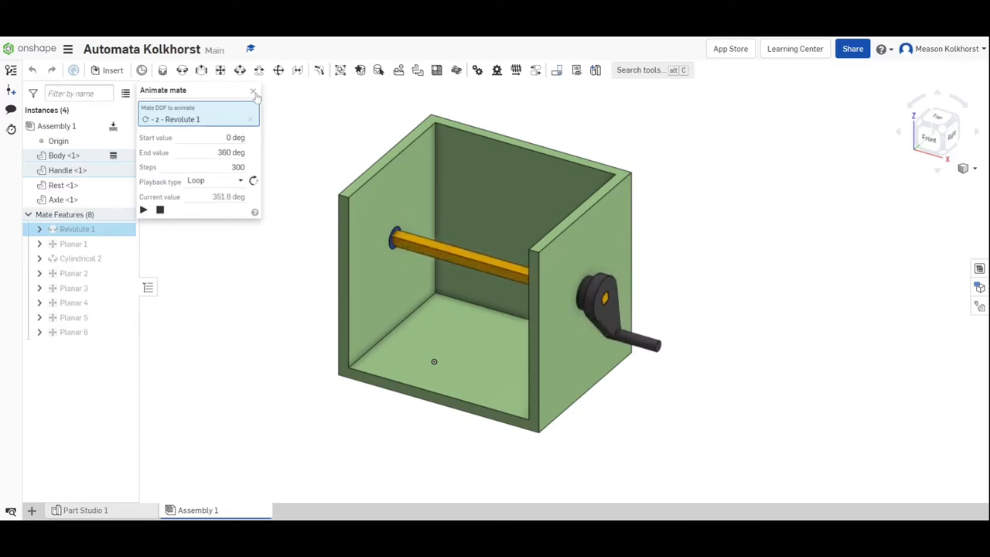
click(254, 93)
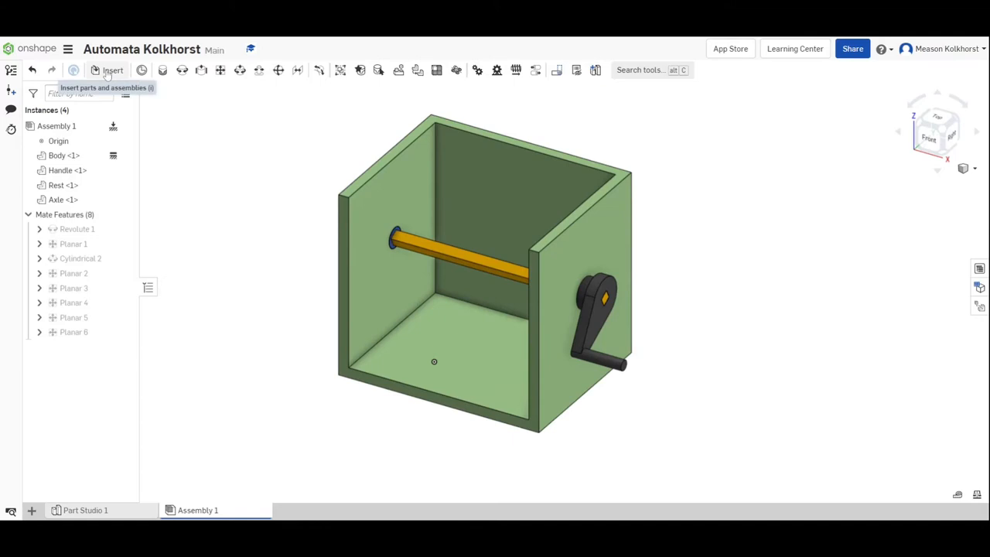
- Insert Part 1 from the Circle Cam document in the Automata folder
click(113, 70)
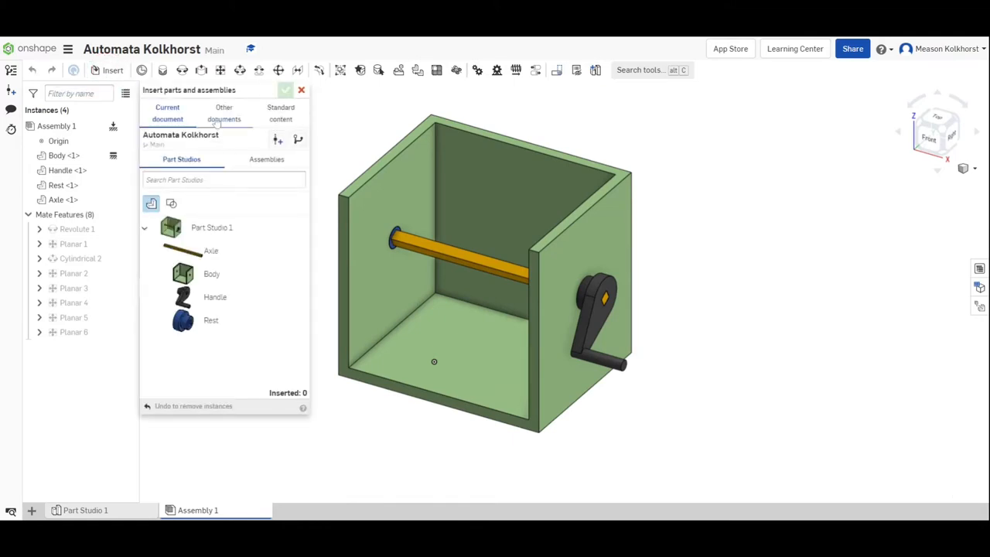
click(224, 113)
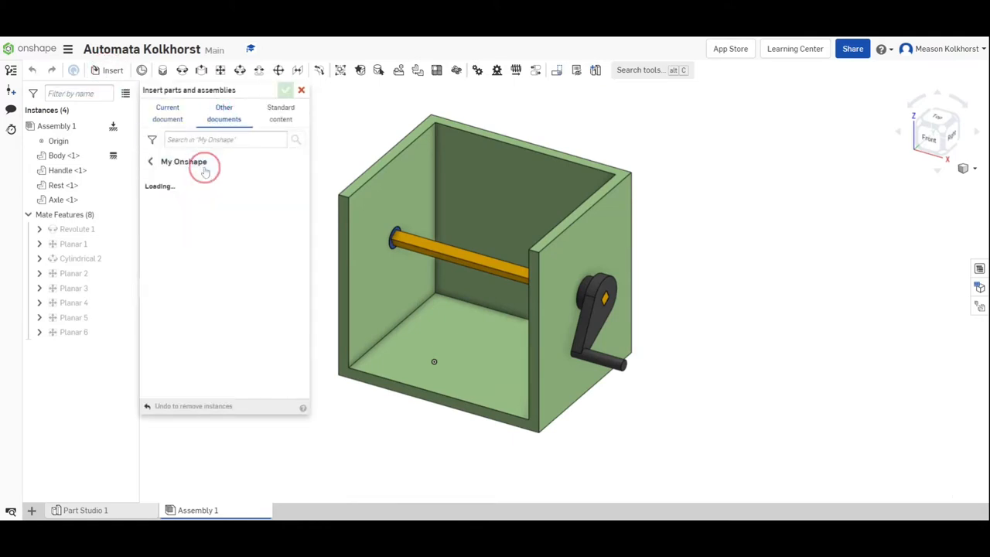
click(205, 170)
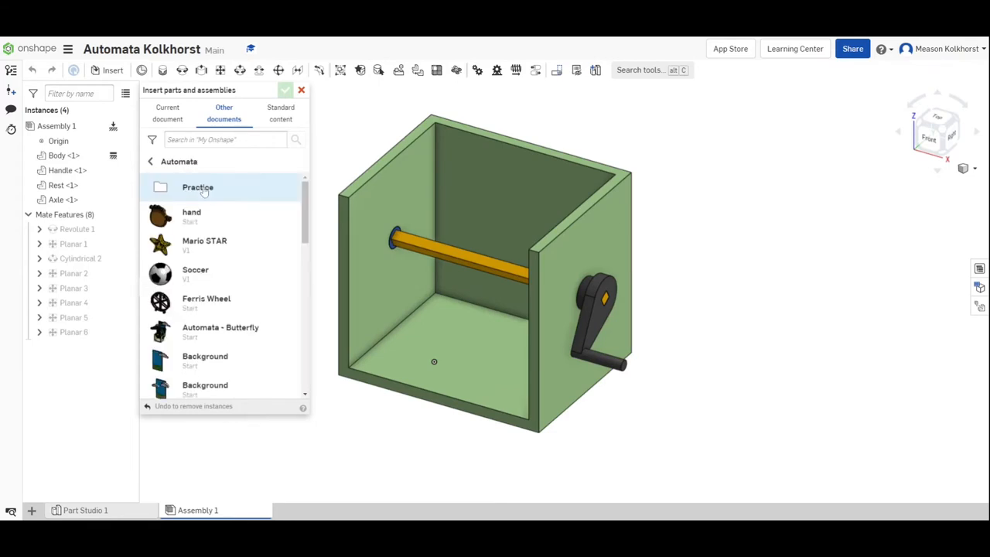
scroll(down, 3)
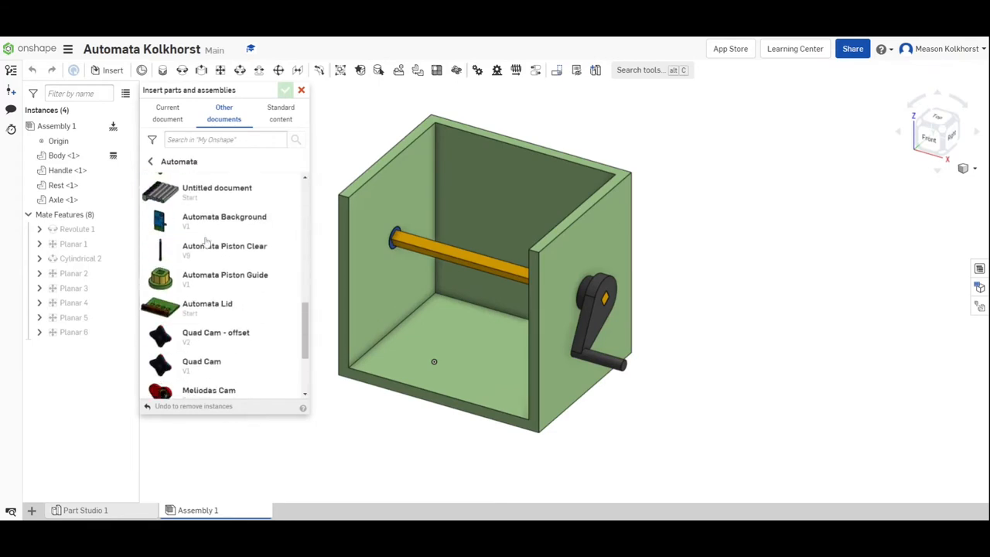
scroll(down, 3)
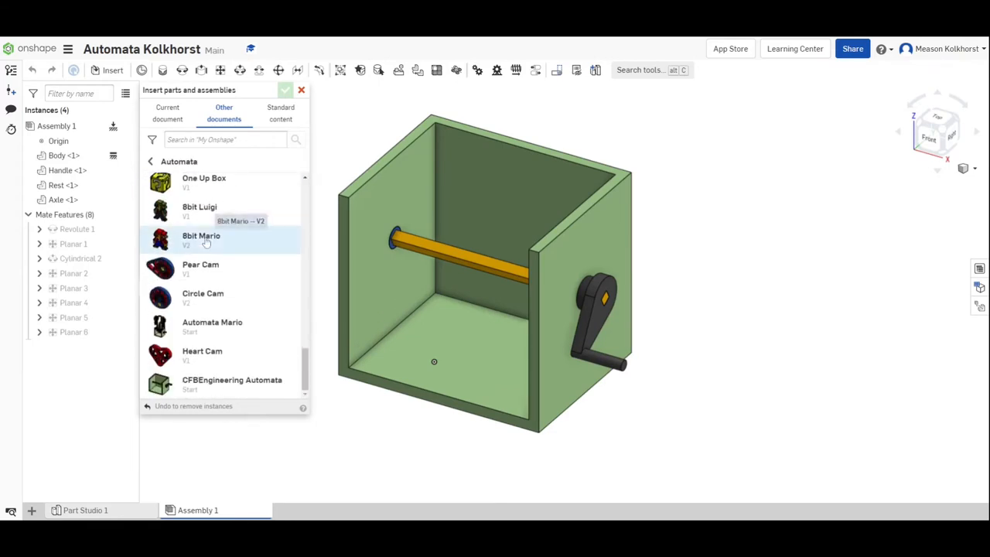
click(203, 293)
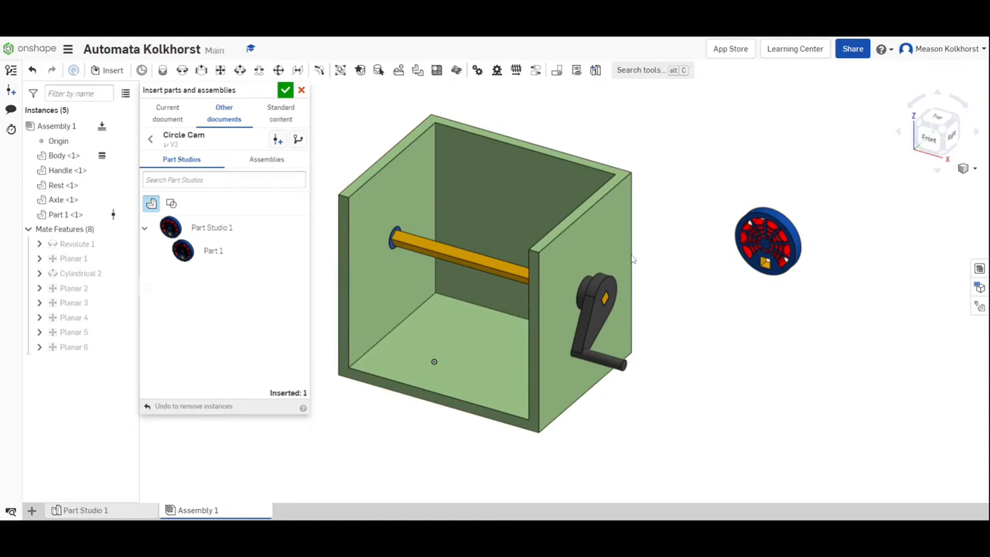
click(211, 228)
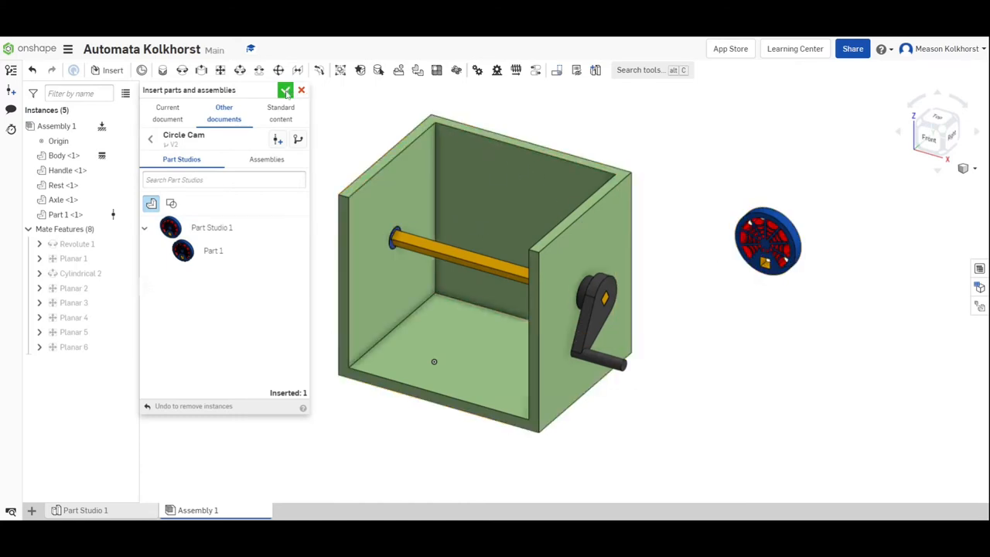
click(301, 90)
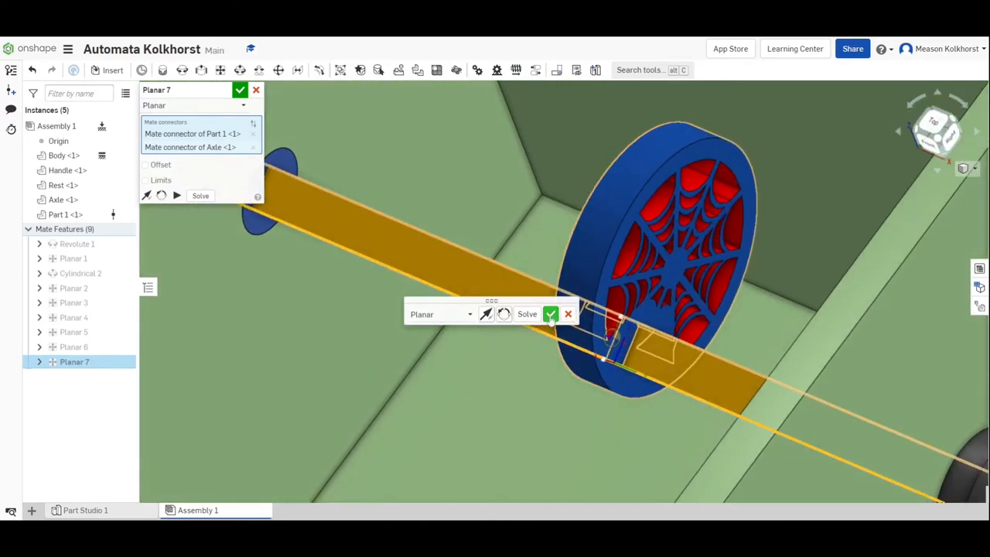
- Accept the planar mate joining the cam and axle connectors, then start another mate
click(550, 313)
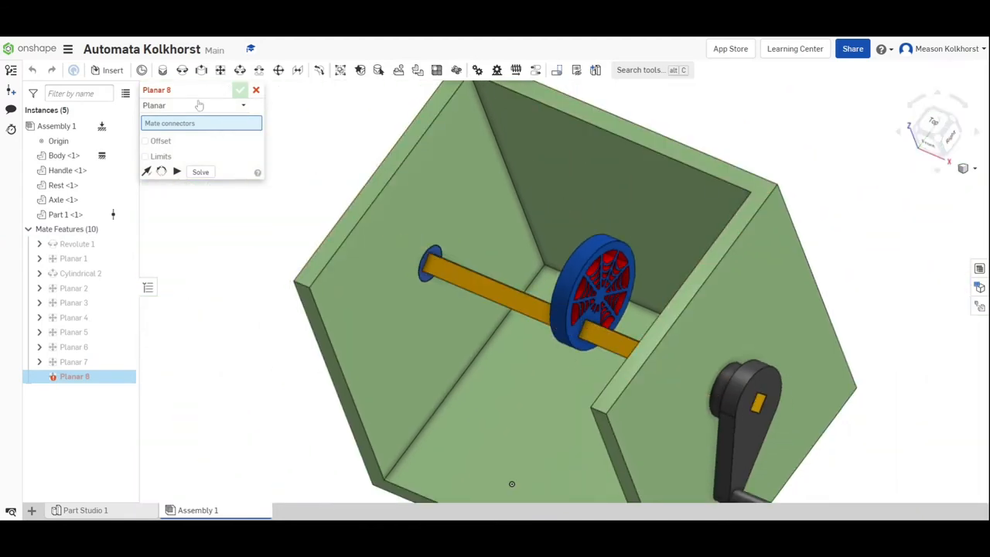
click(256, 90)
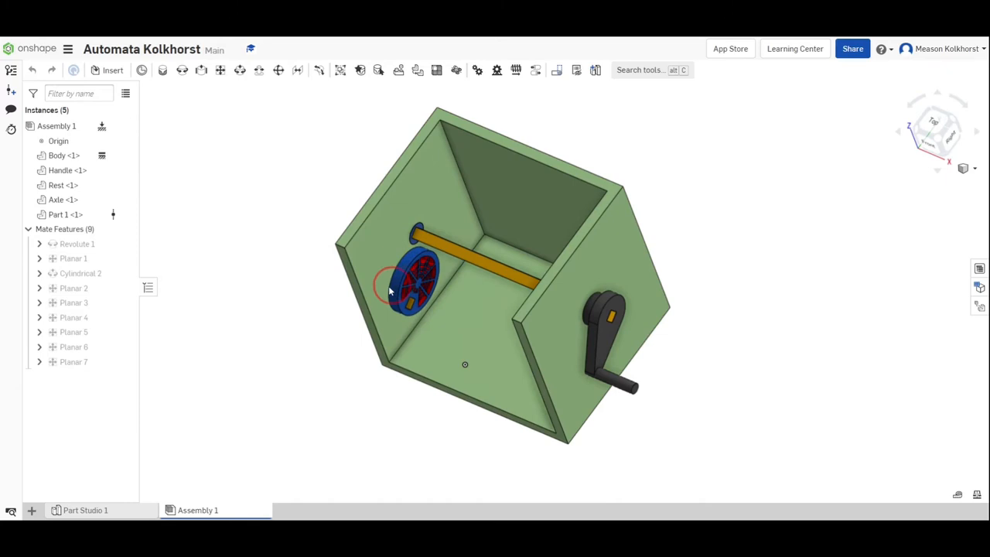
- Drag the cam out of the box, zoom to fit, and reposition it beside the assembly
drag(410, 286, 321, 325)
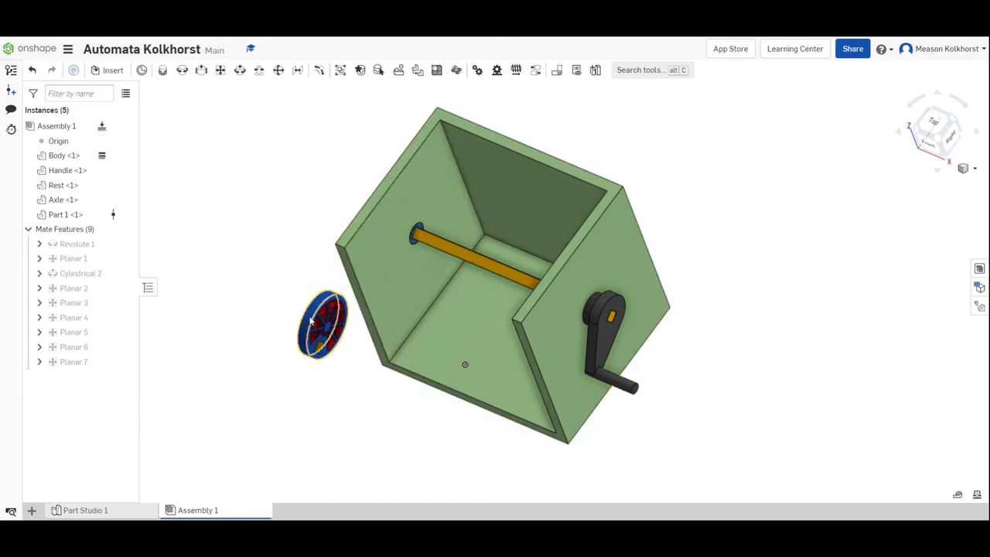
click(321, 317)
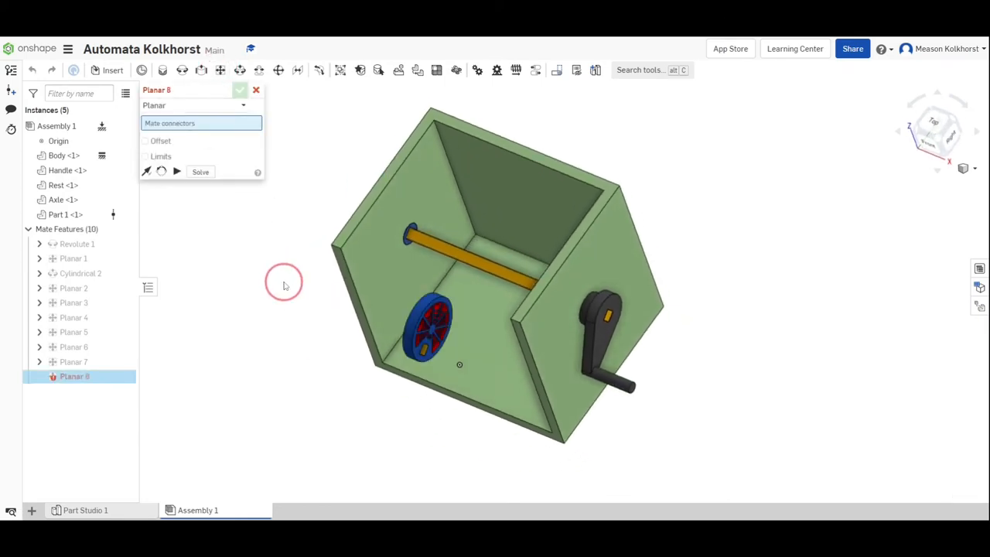
scroll(down, 3)
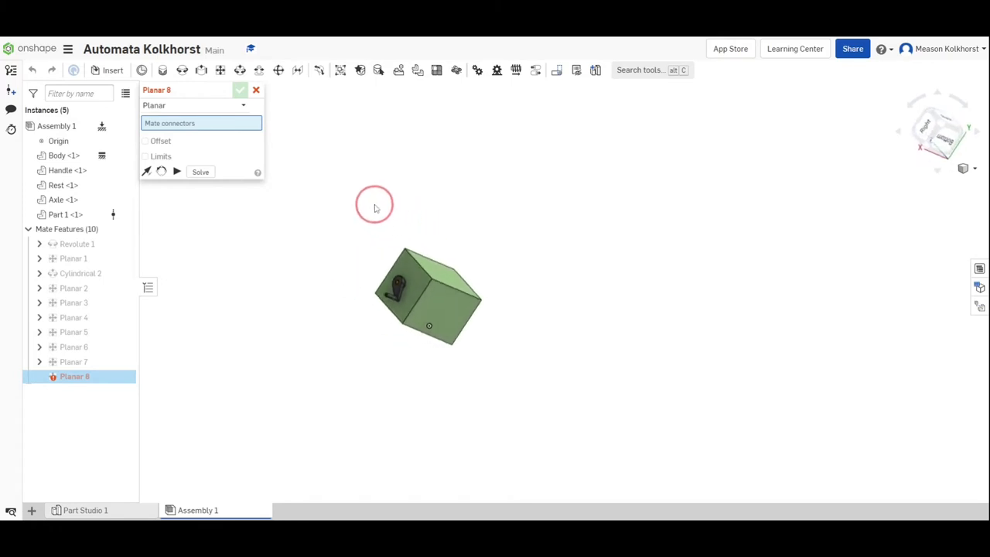
drag(374, 206, 778, 144)
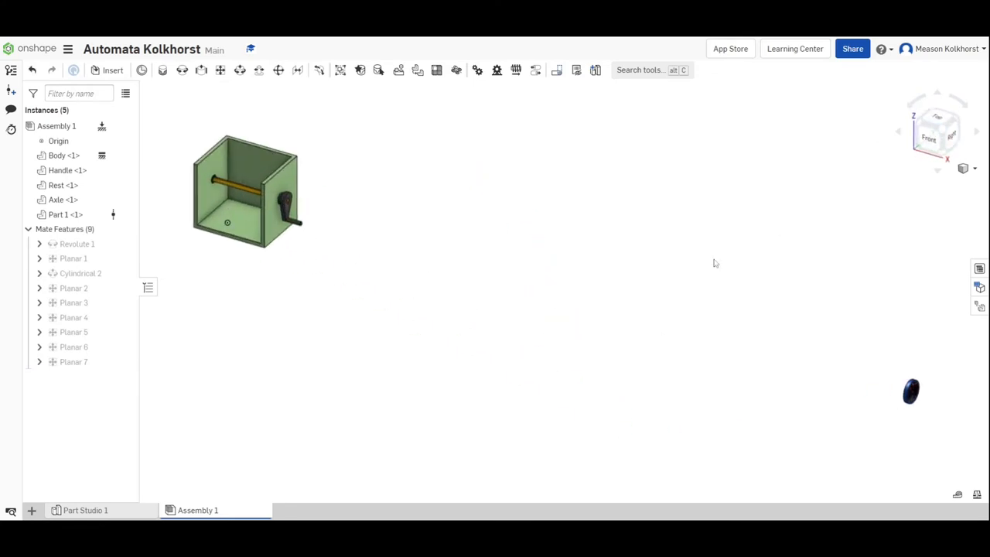
click(618, 369)
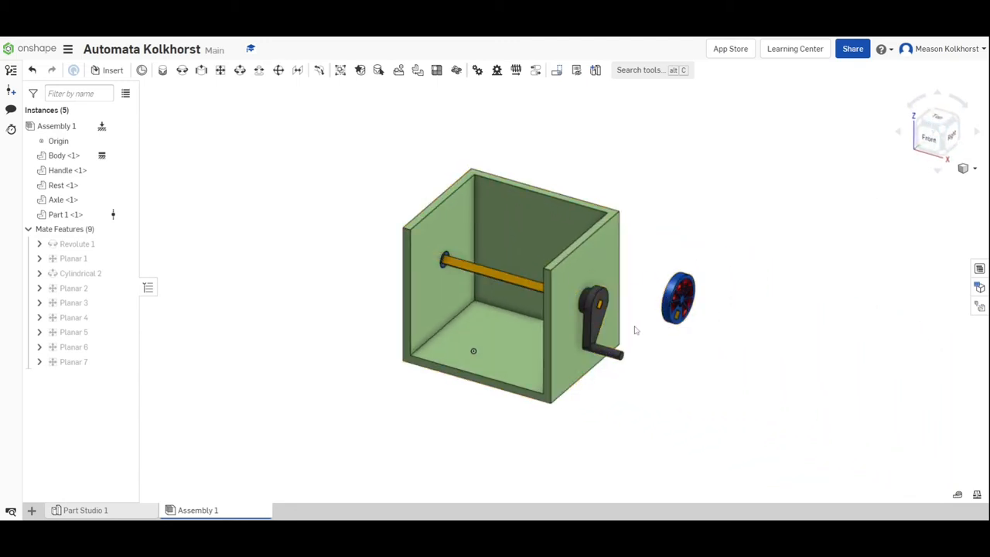
click(532, 261)
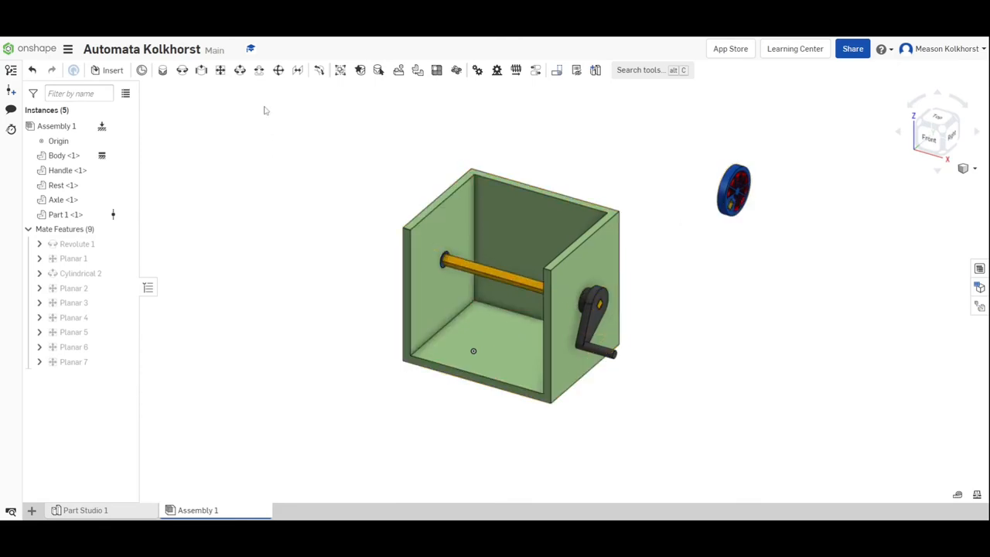
click(220, 70)
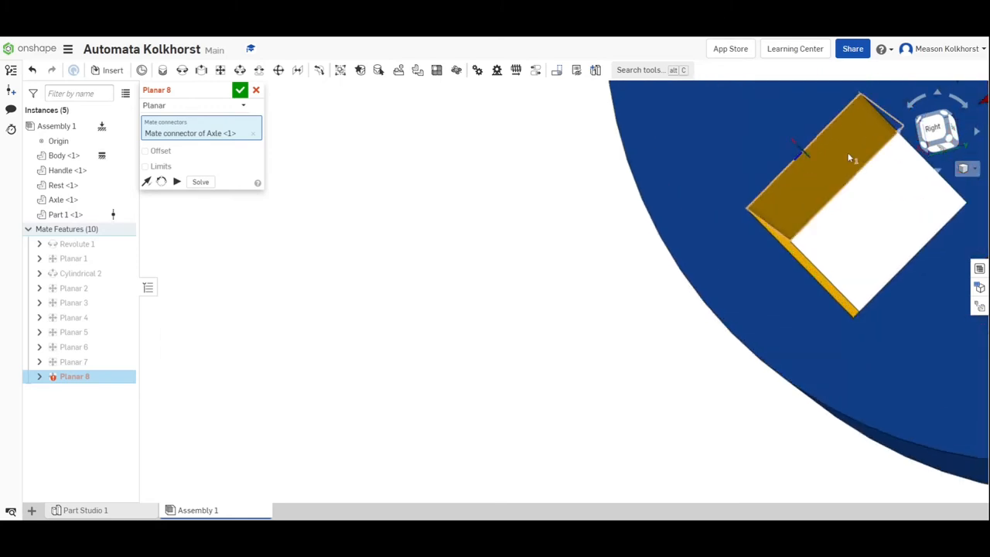
- Select the cam's square-hole mate connector to complete the axle planar mate
click(824, 167)
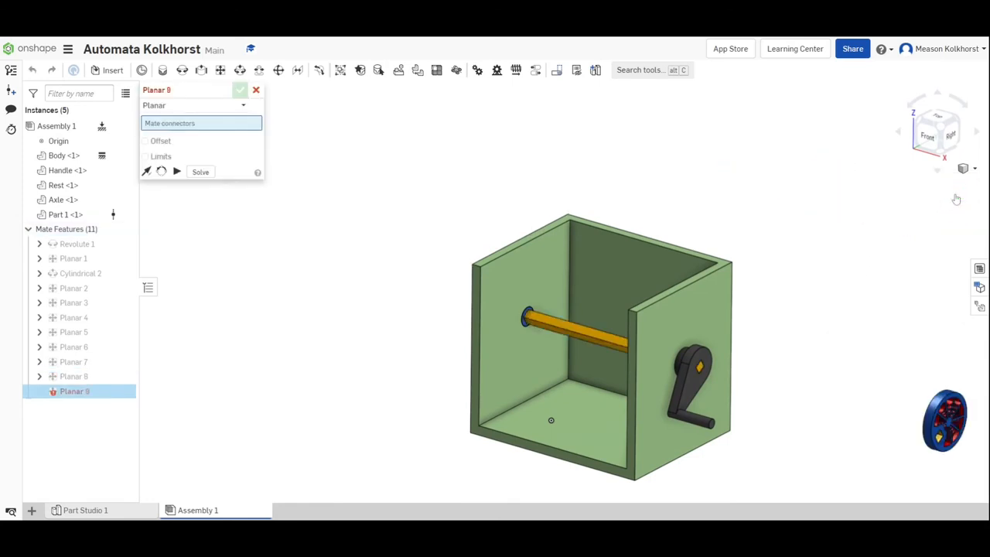
mouse_move(908, 377)
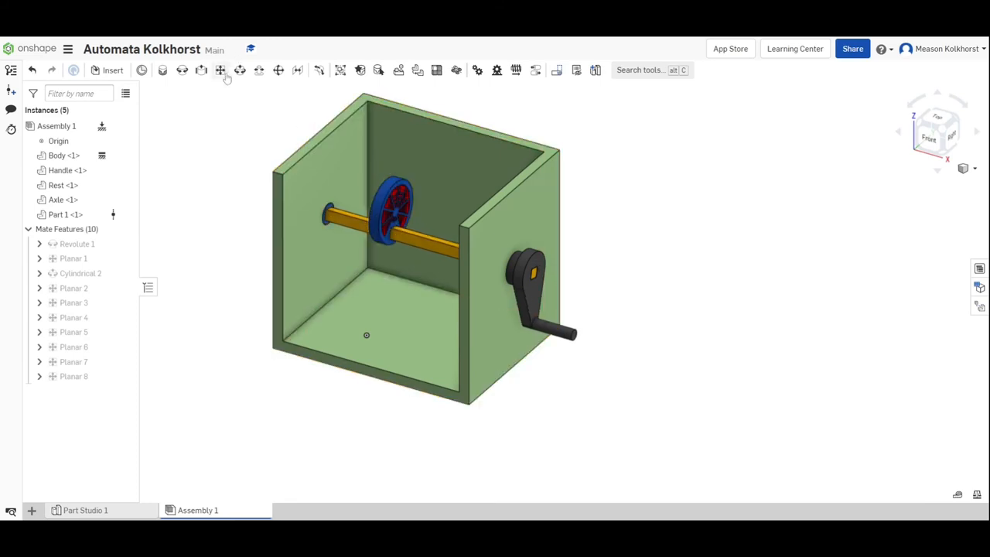
- Add a planar mate between the wall and cam connectors with a -0.625 in offset
click(221, 69)
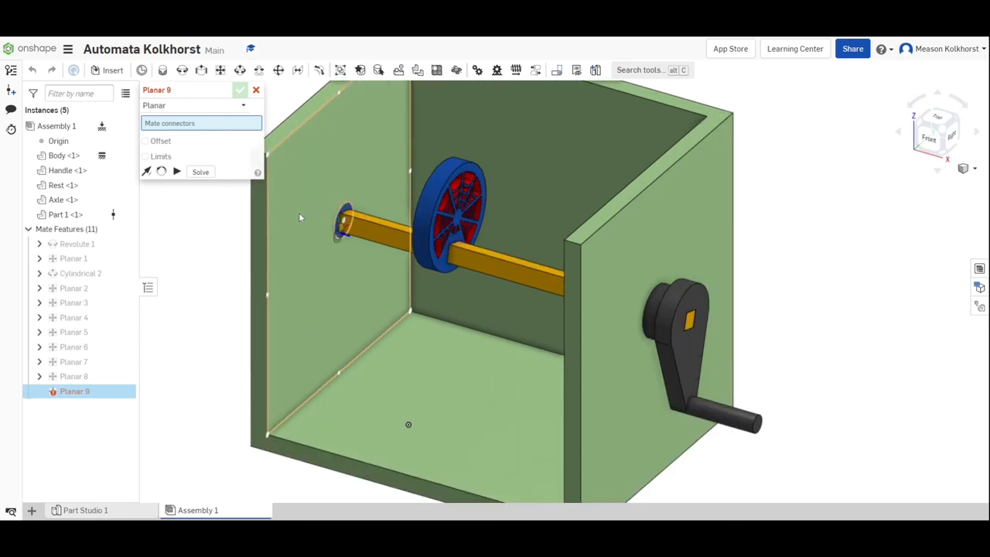
click(342, 225)
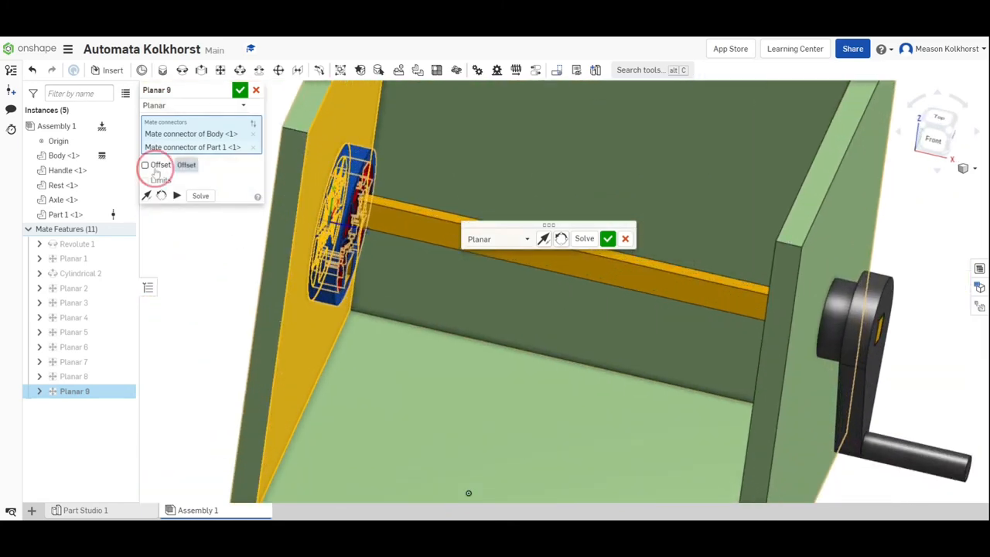
click(144, 164)
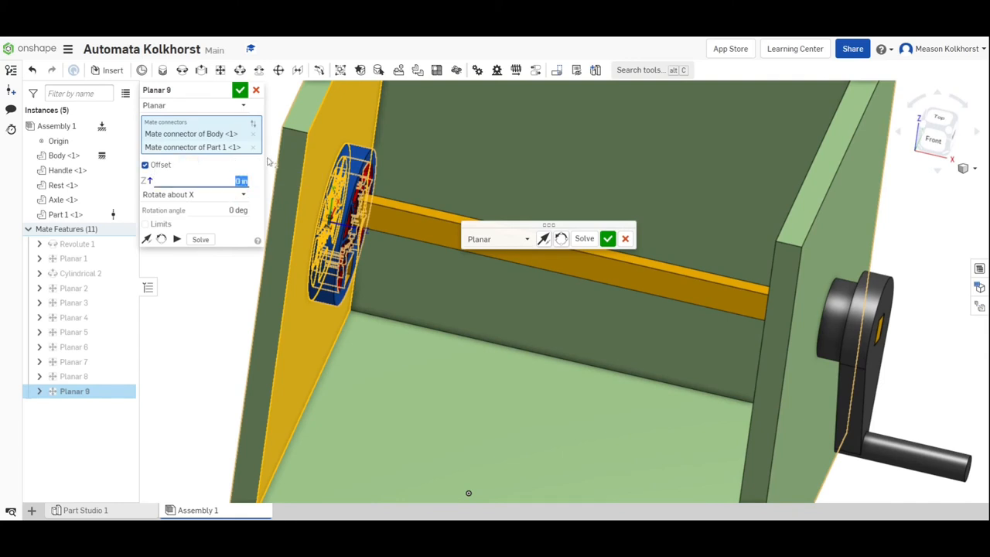
text(625)
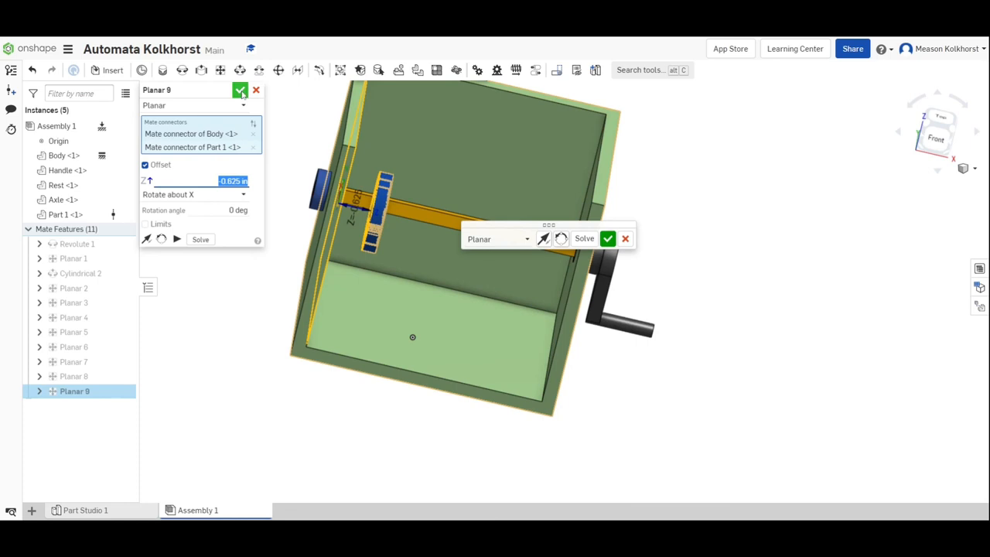
click(241, 89)
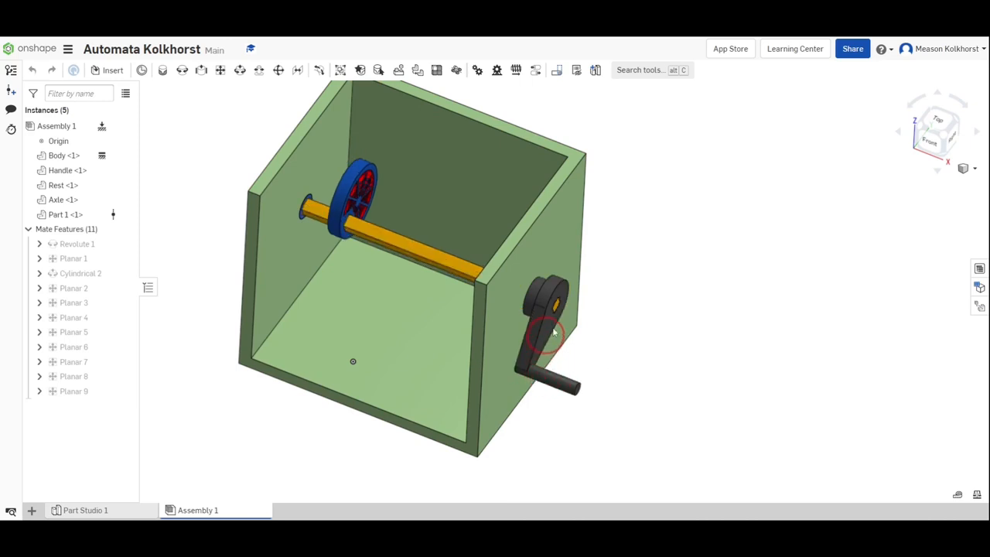
drag(549, 333, 646, 309)
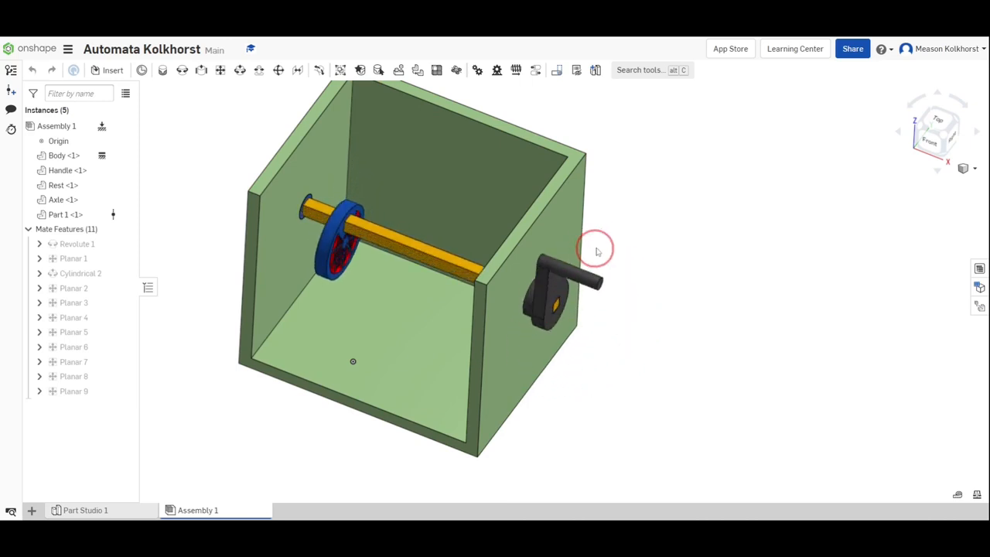
drag(596, 248, 585, 379)
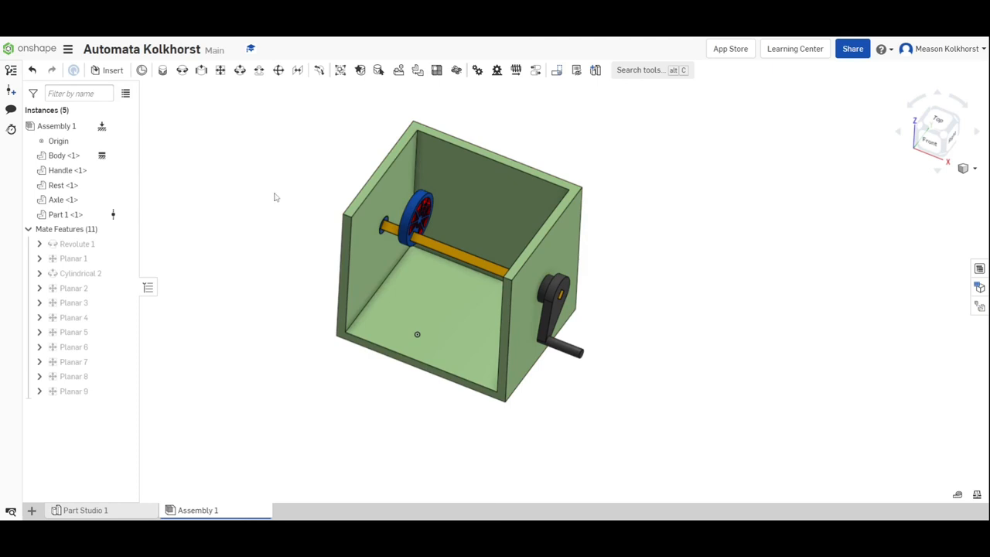
mouse_move(283, 192)
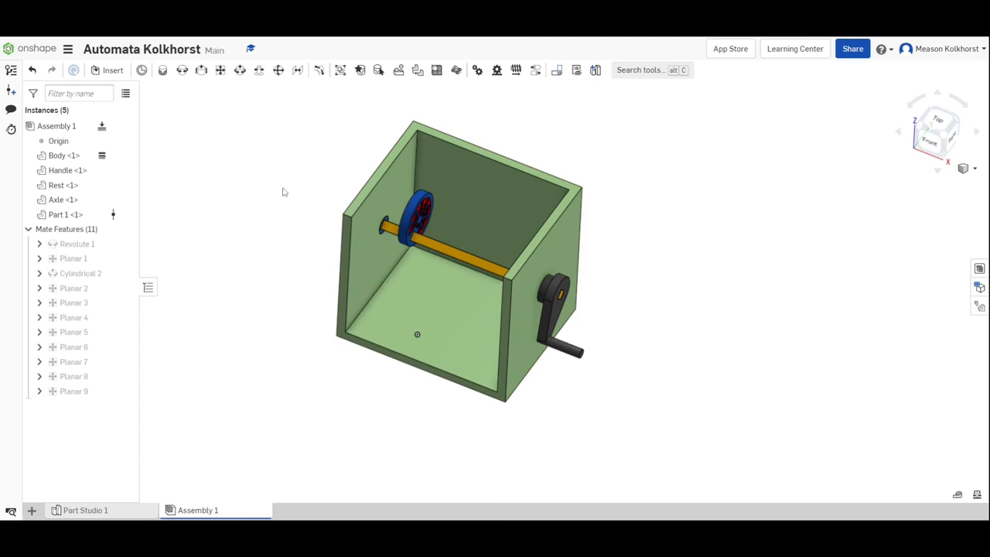